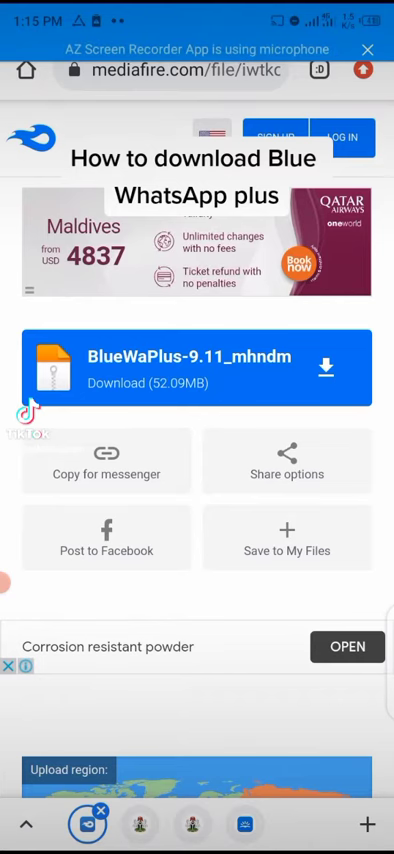
# - Start the 52.09MB BlueWaPlus-9.11_mhndm.apk download and confirm downloading it again
pyautogui.click(196, 72)
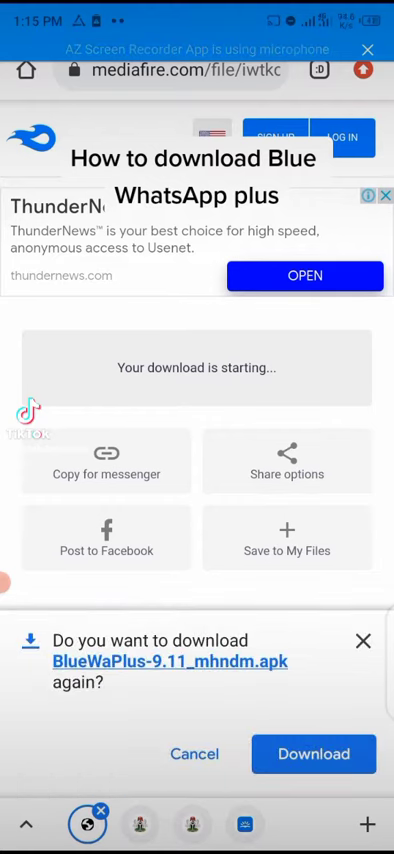
pyautogui.click(314, 754)
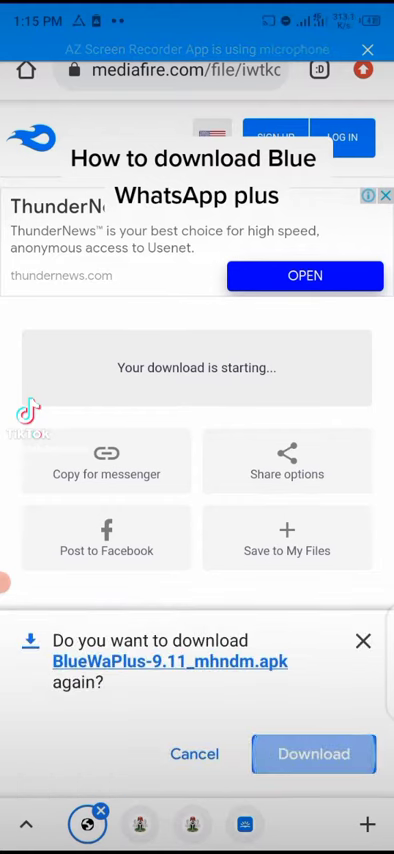
pyautogui.click(314, 754)
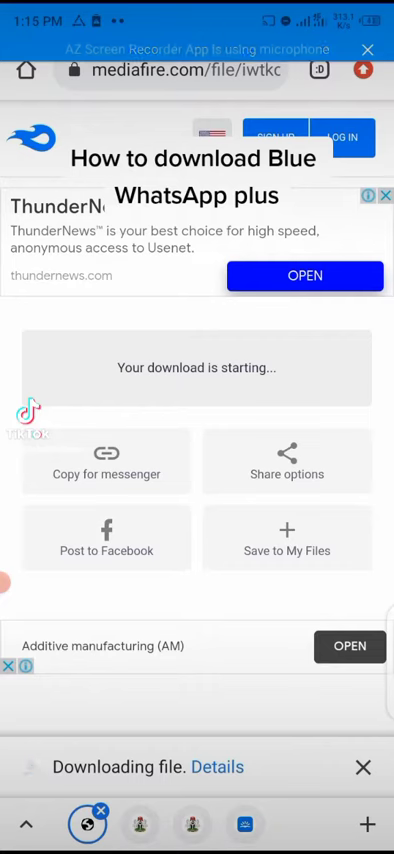